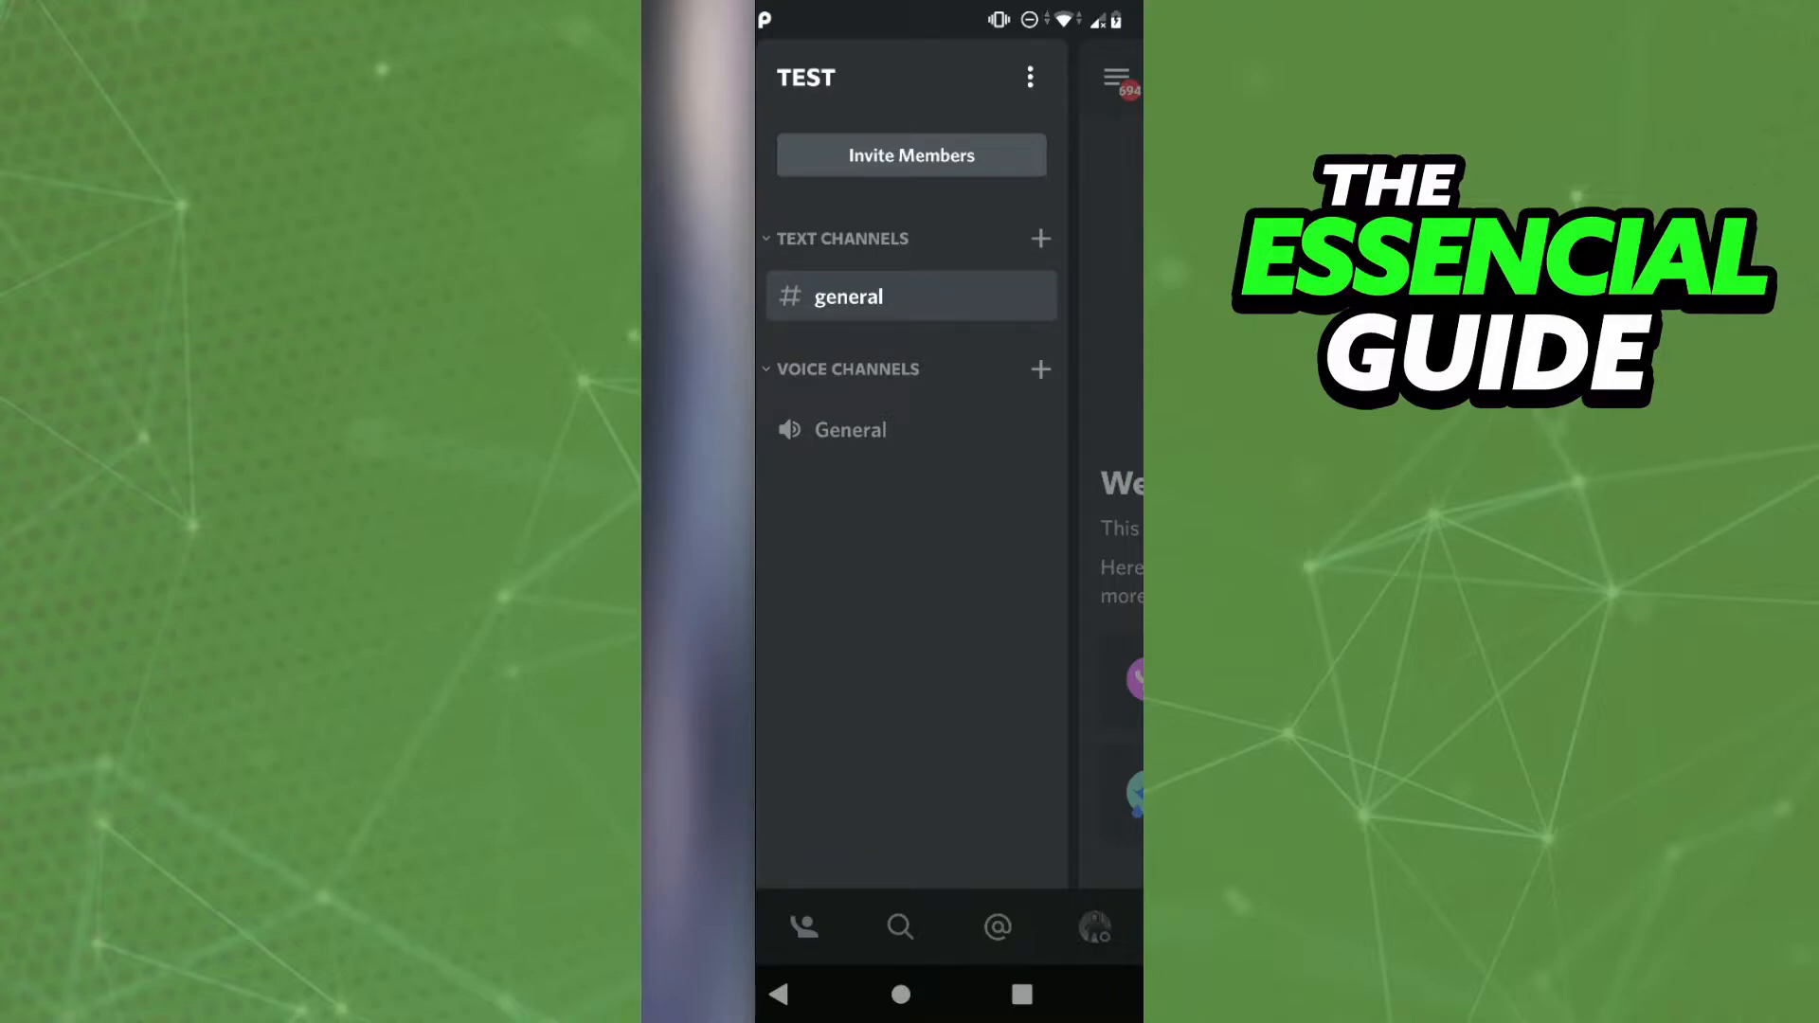
# Step: Navigate from the profile avatar into User Settings and the My Account page
pyautogui.click(1091, 926)
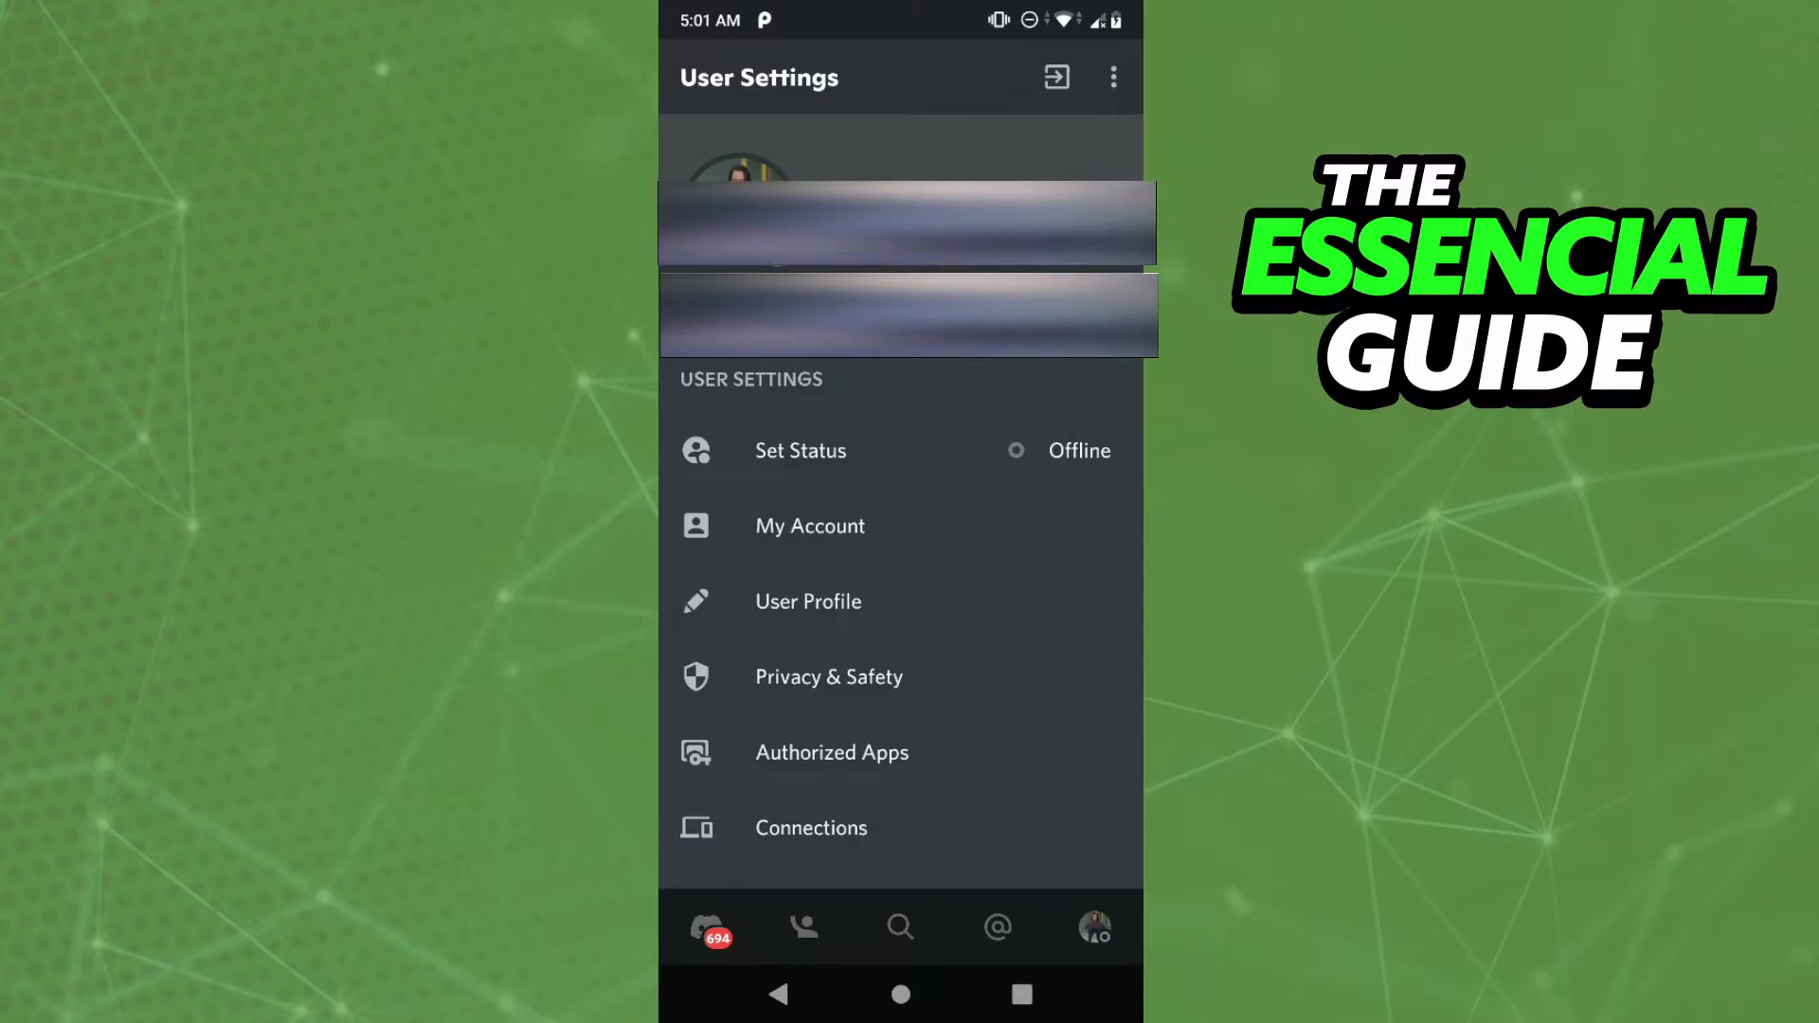
pyautogui.click(809, 525)
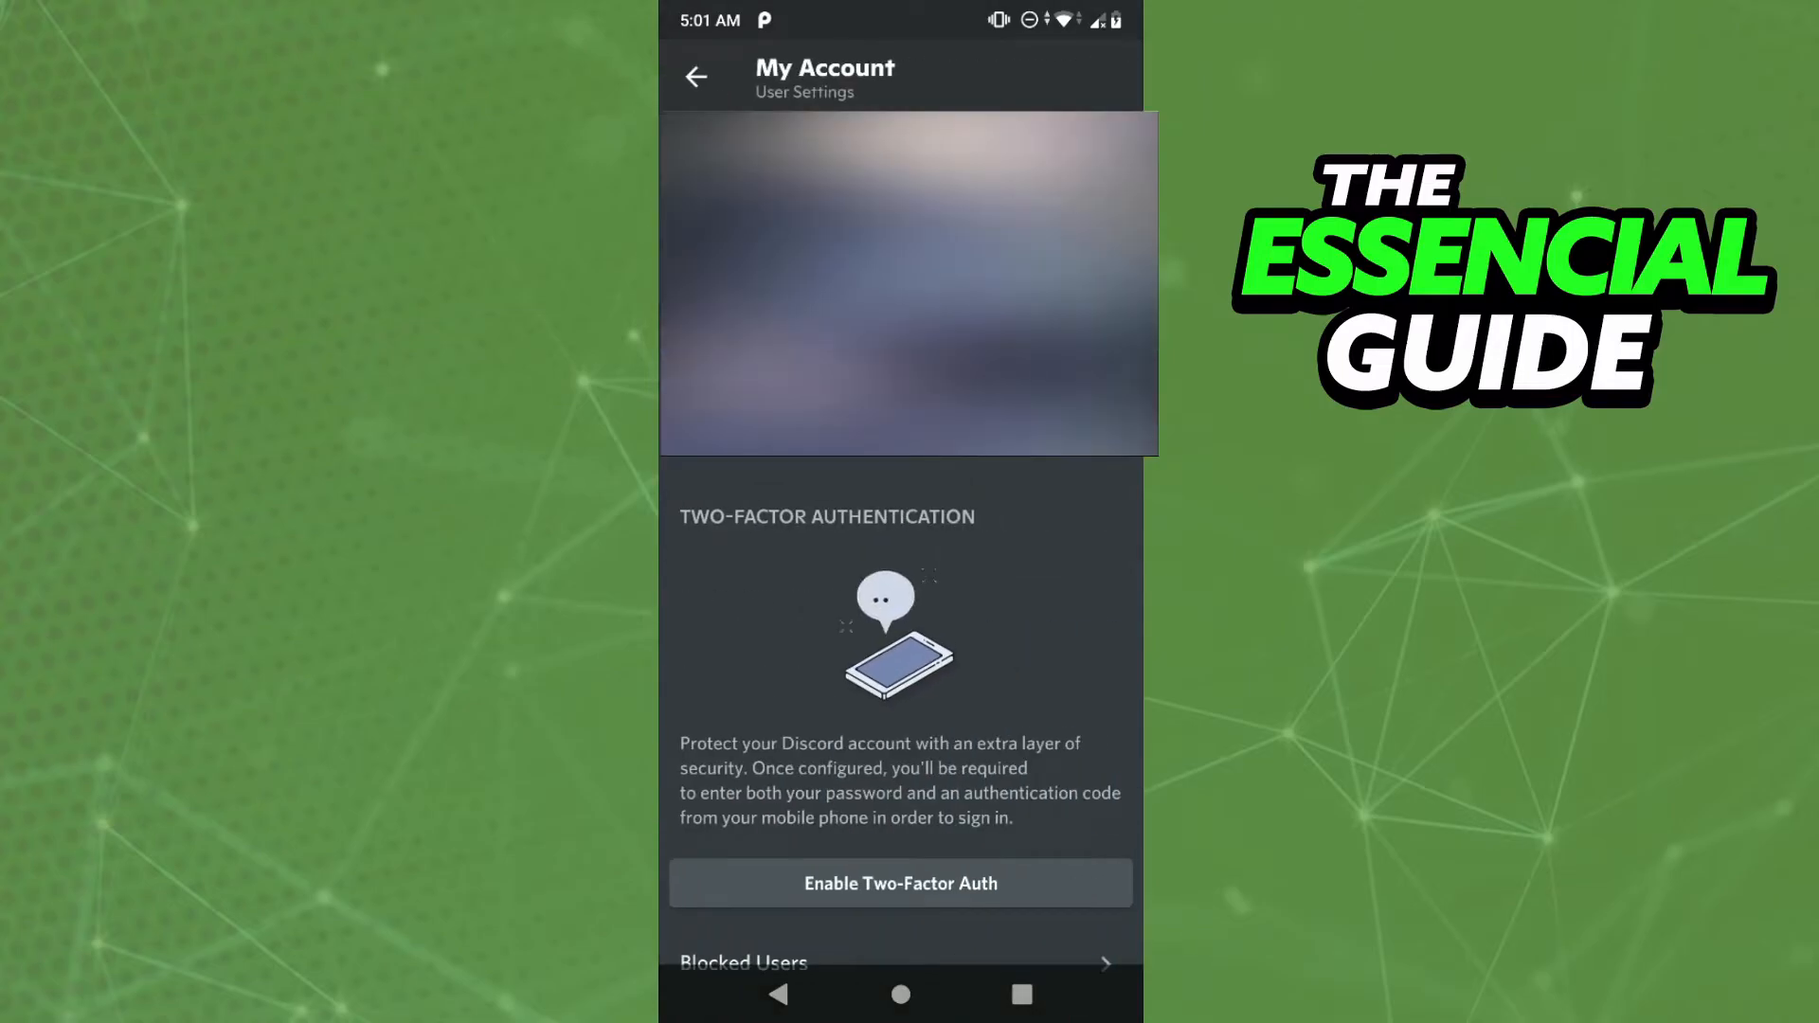